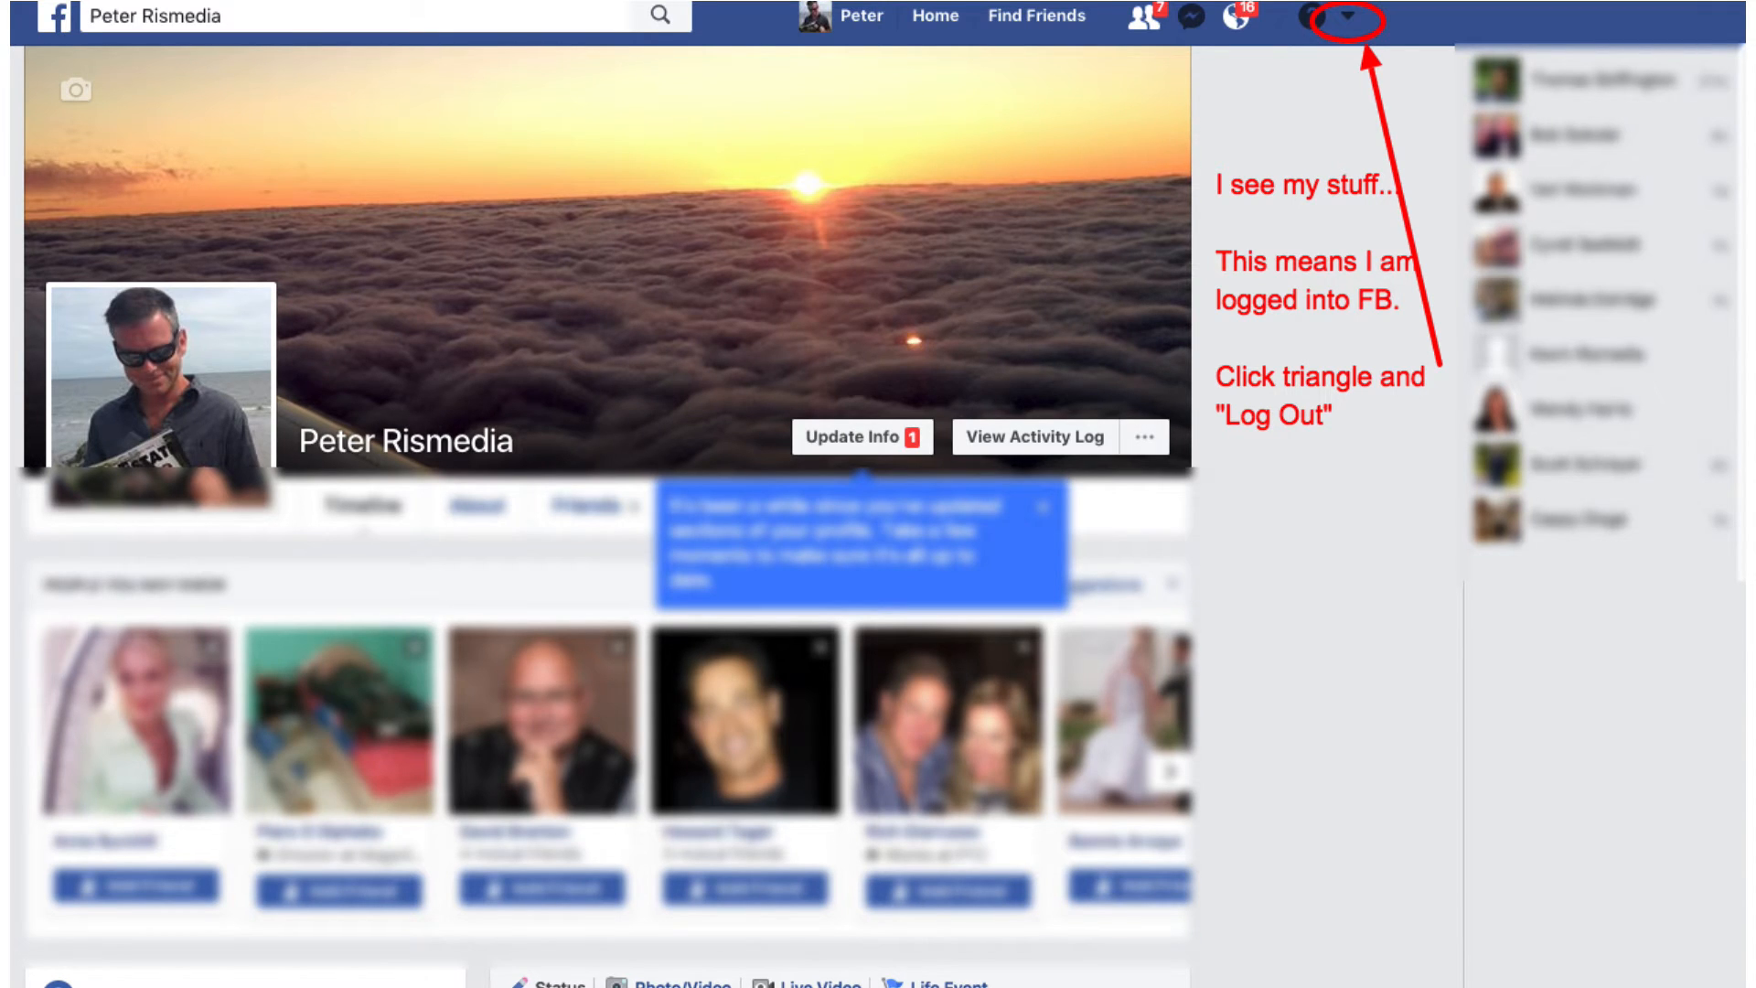
# - Log out of the Facebook account and land on the RISMedia home page
pyautogui.click(1357, 20)
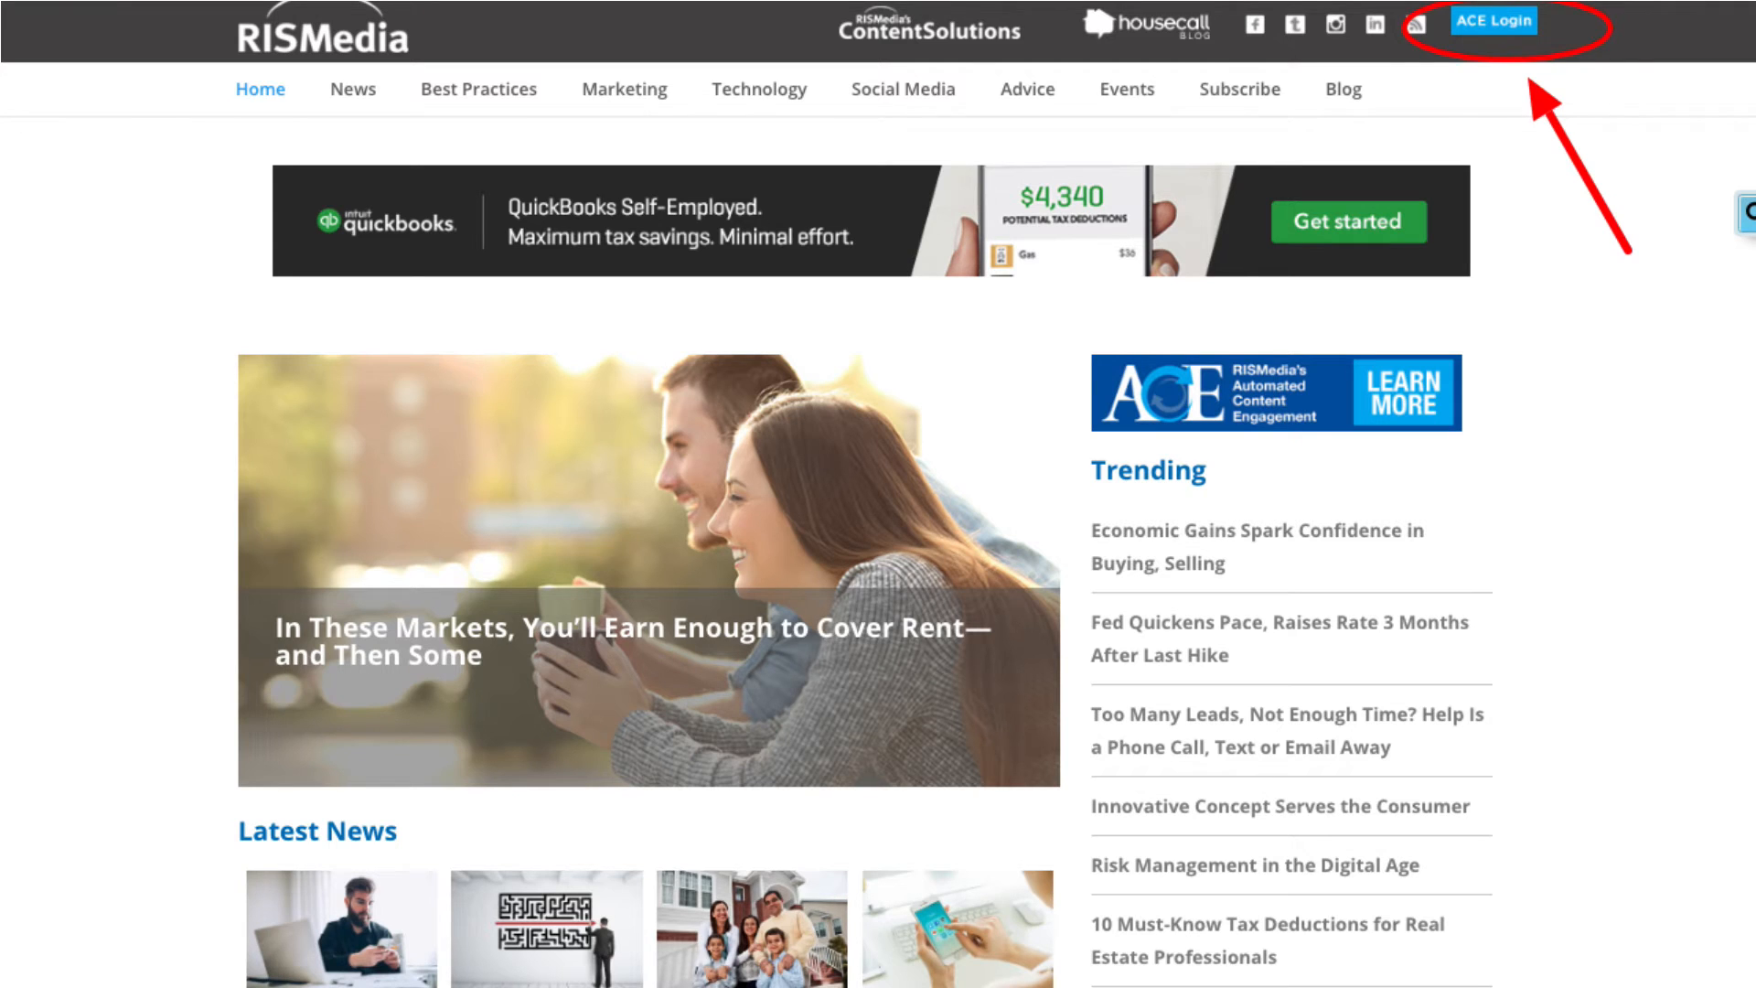
# - Sign in to ACE and create a Facebook connection named 'myfacebook' with daily auto-posting
pyautogui.click(1493, 20)
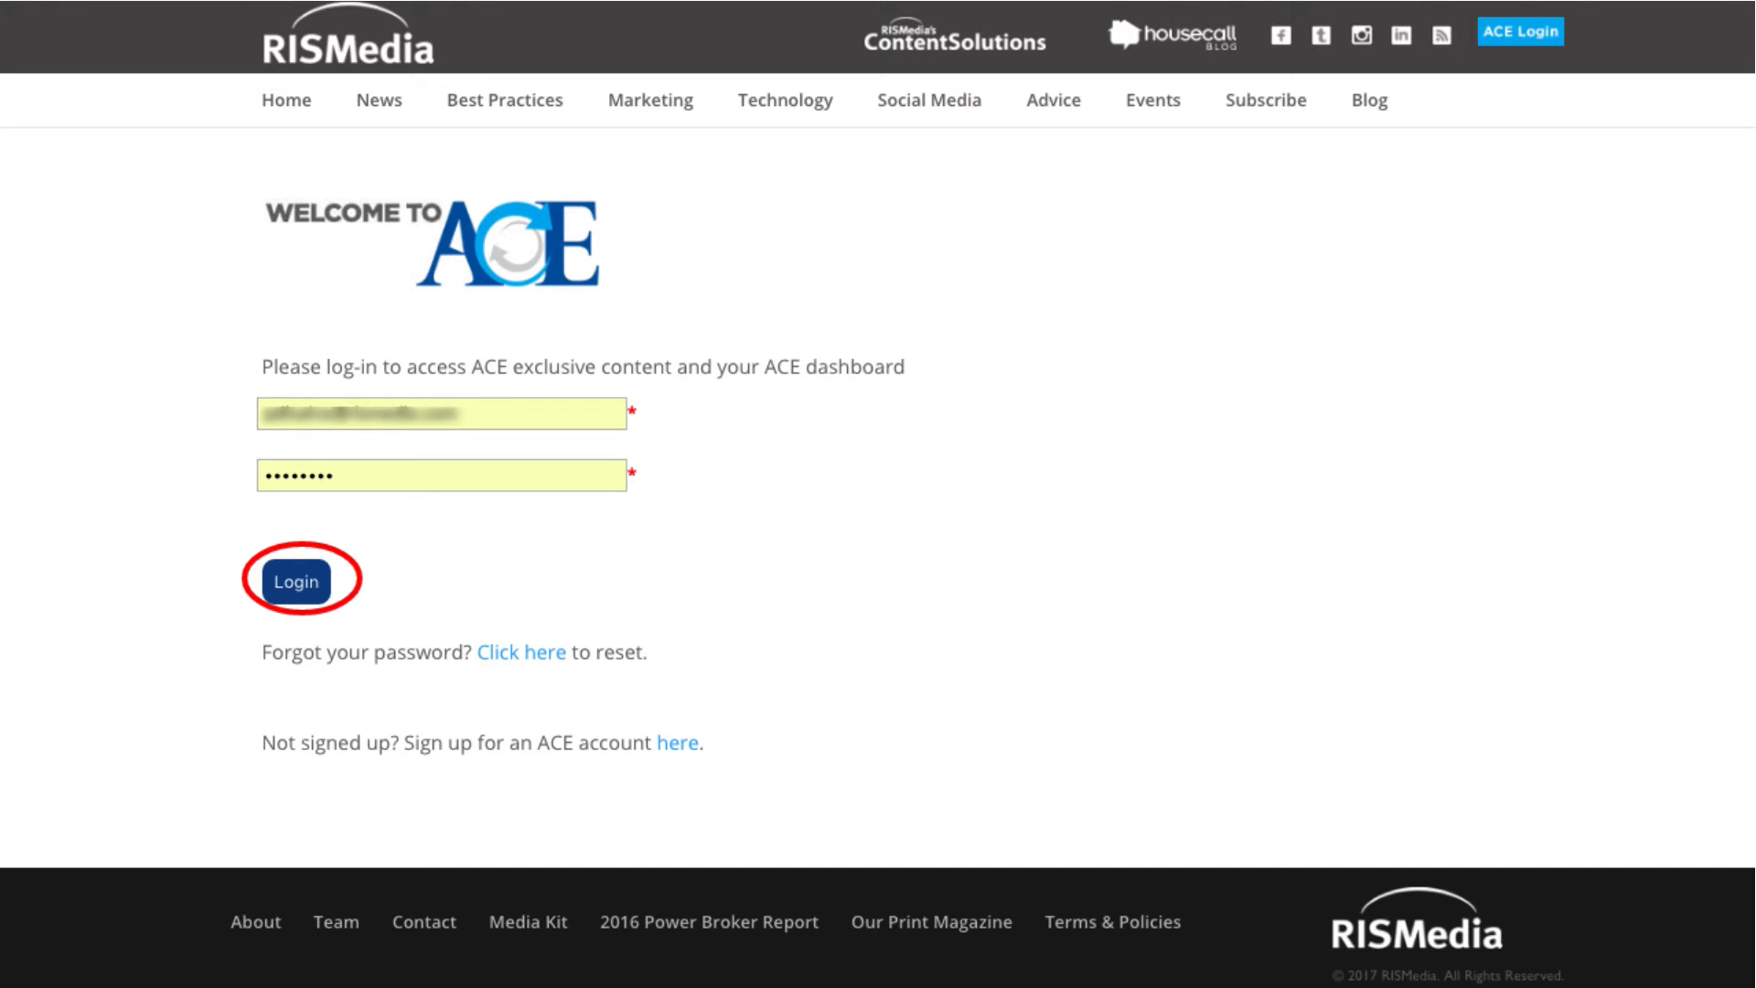
pyautogui.click(297, 581)
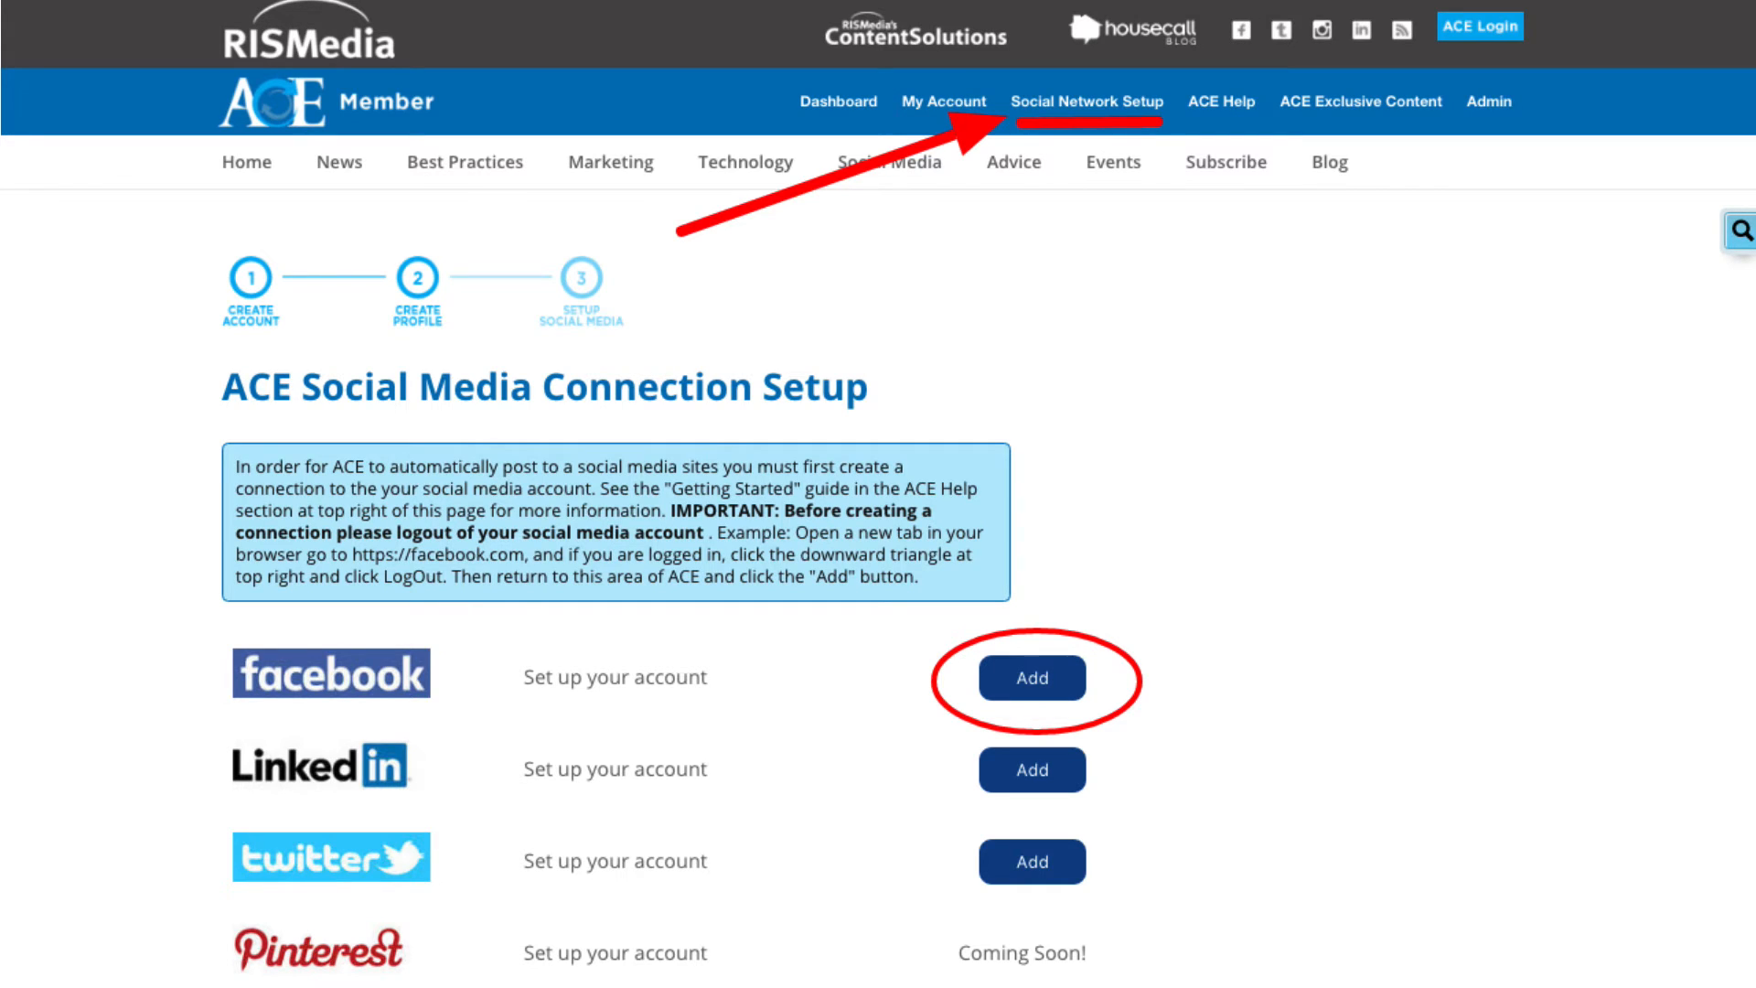
pyautogui.click(1031, 676)
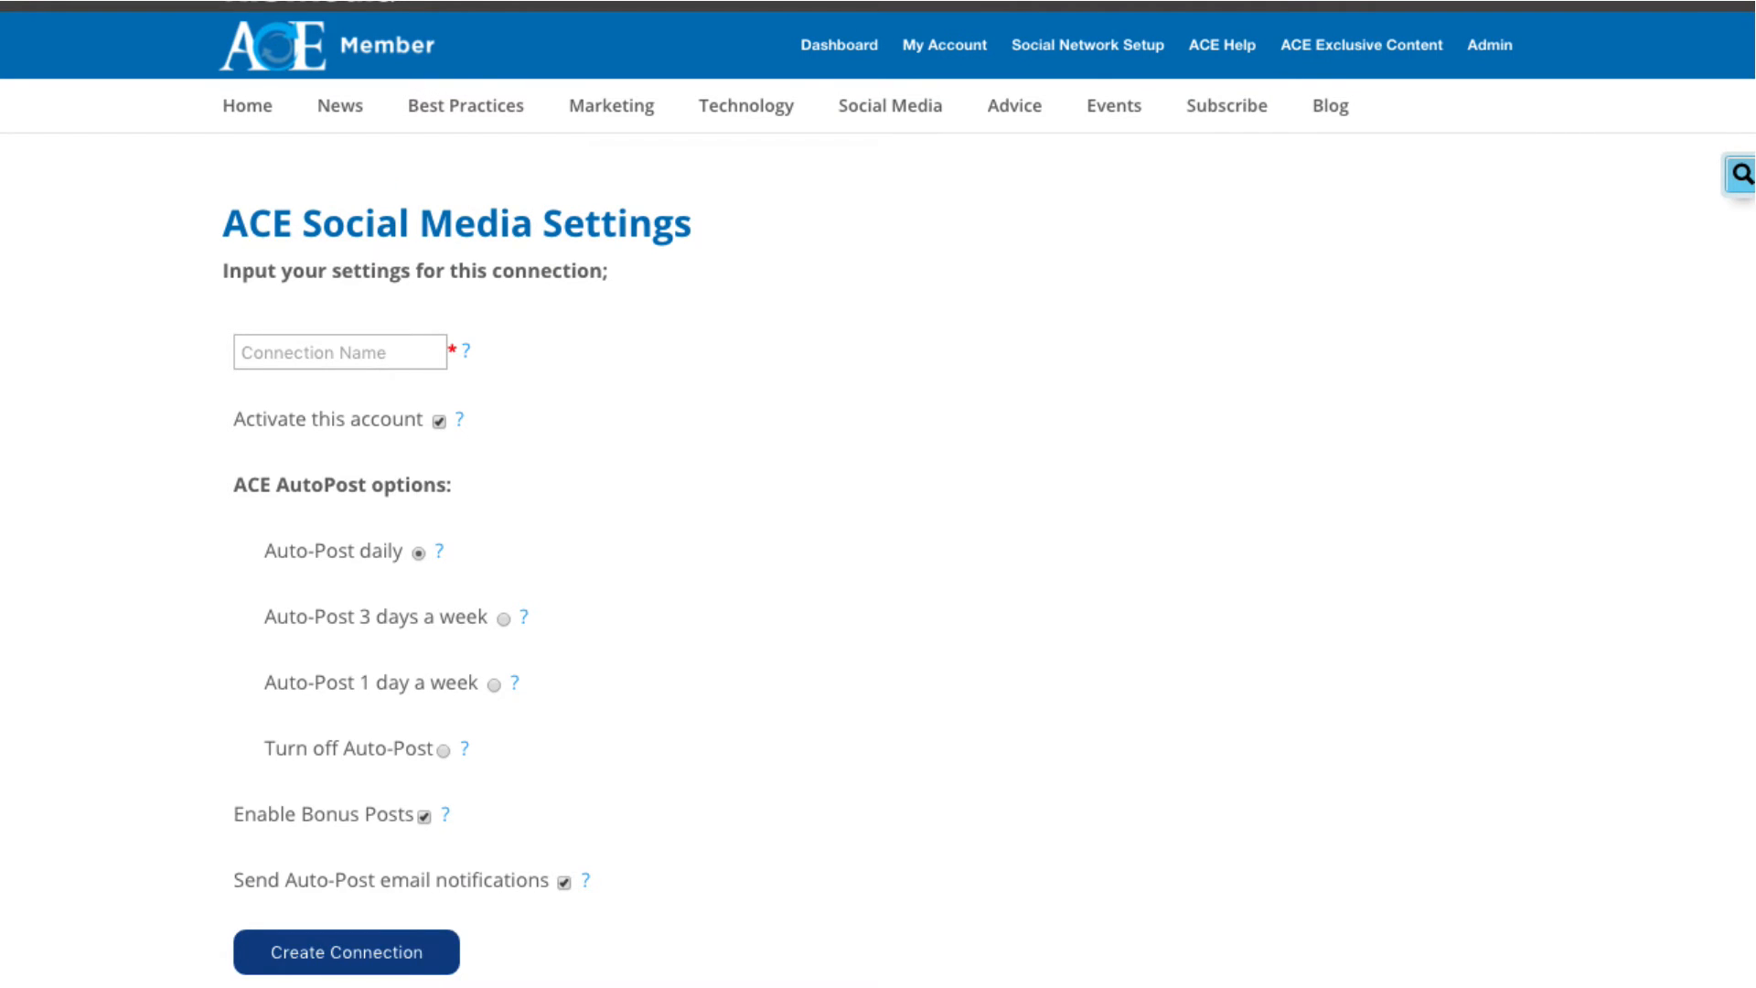
pyautogui.write('myfacebook')
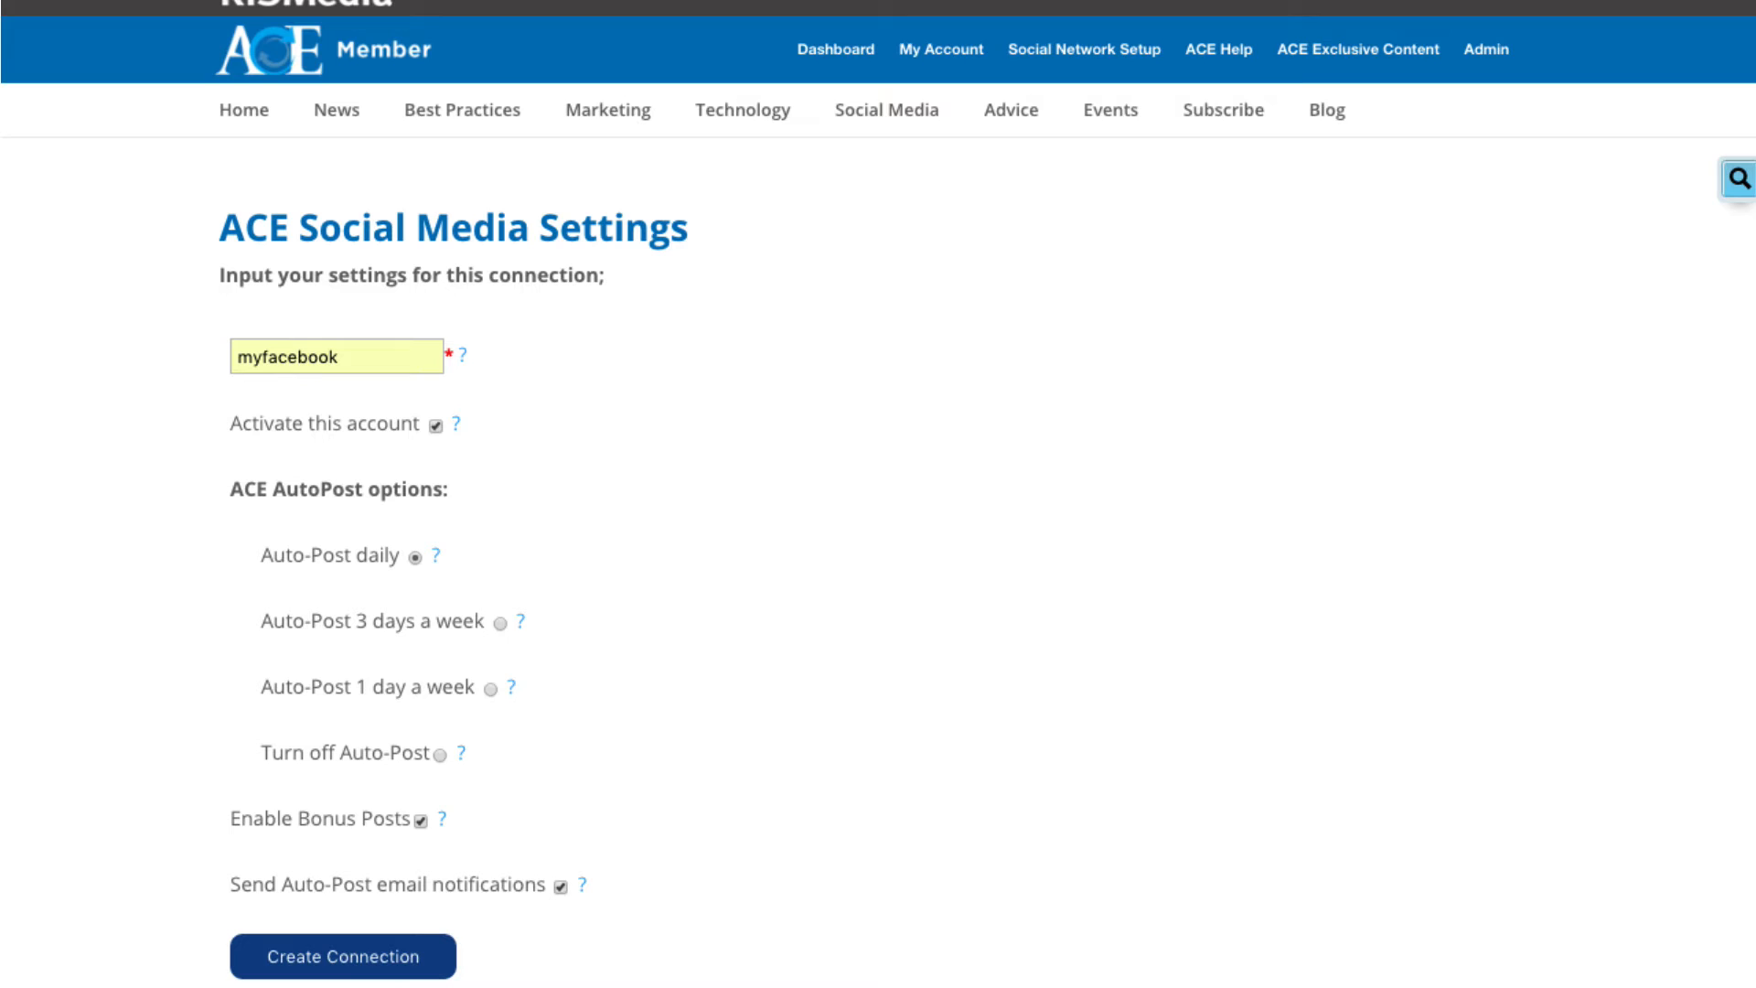
pyautogui.moveTo(457, 435)
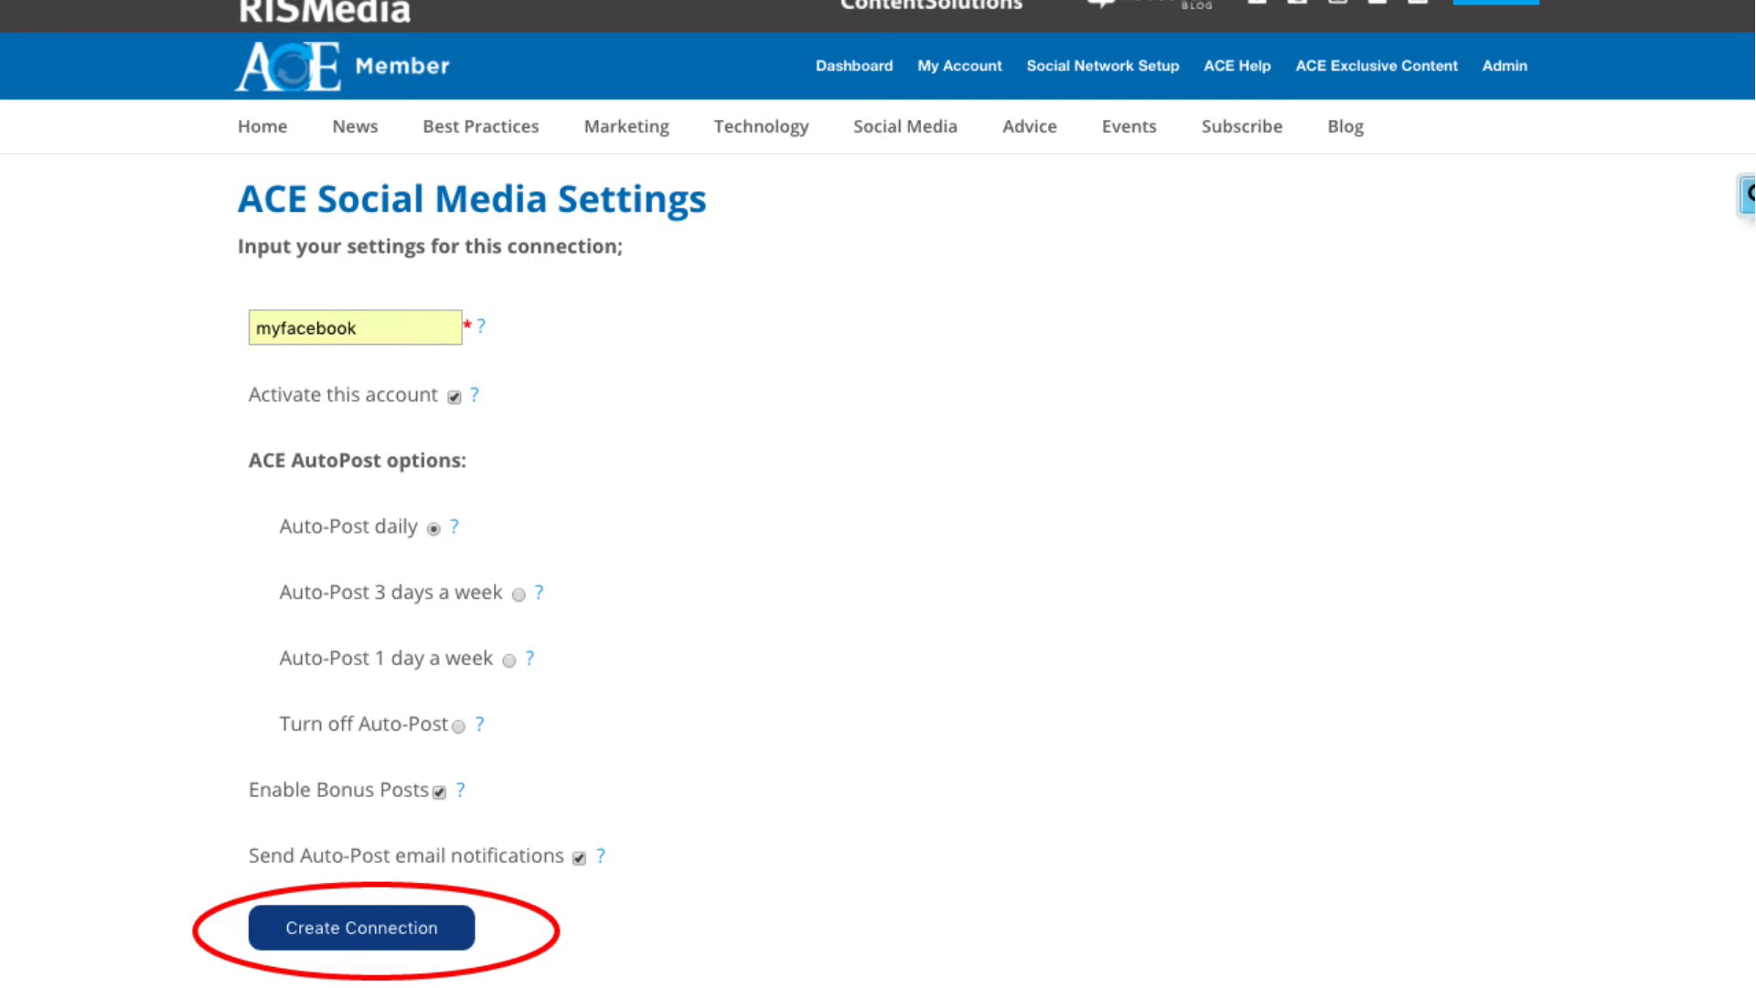
pyautogui.click(358, 929)
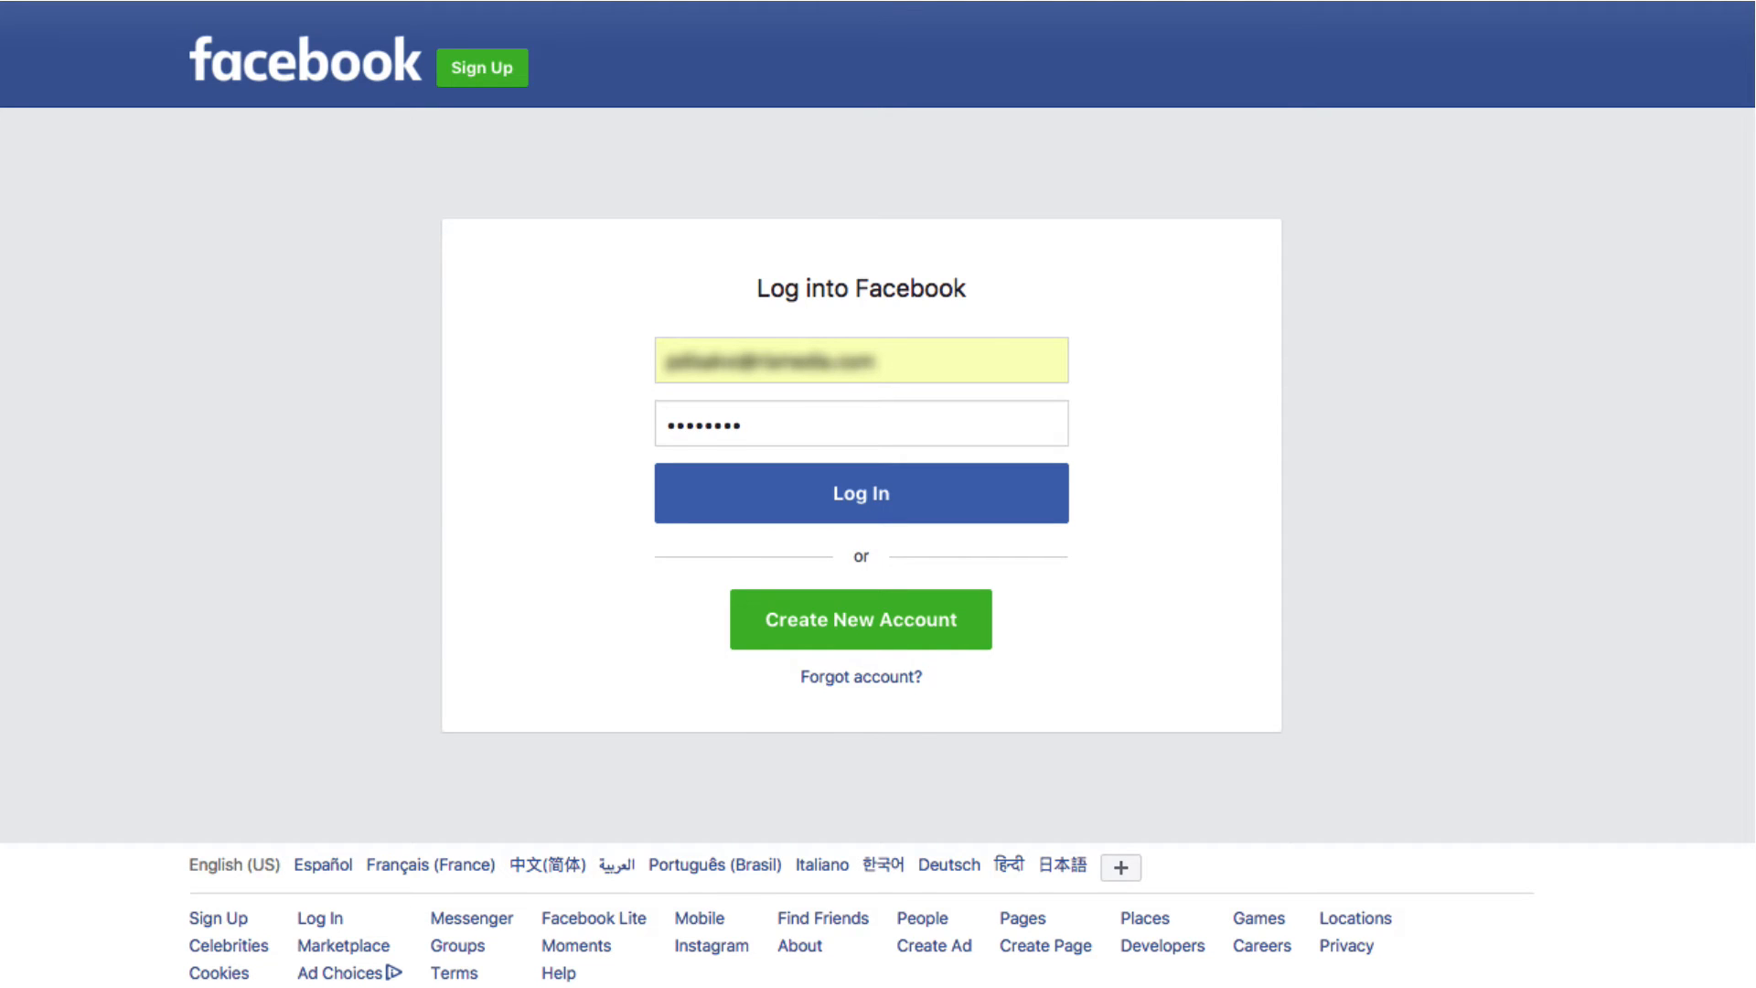
# - Log in to Facebook and allow RISMedia ACE profile access and posting on your behalf
pyautogui.click(859, 492)
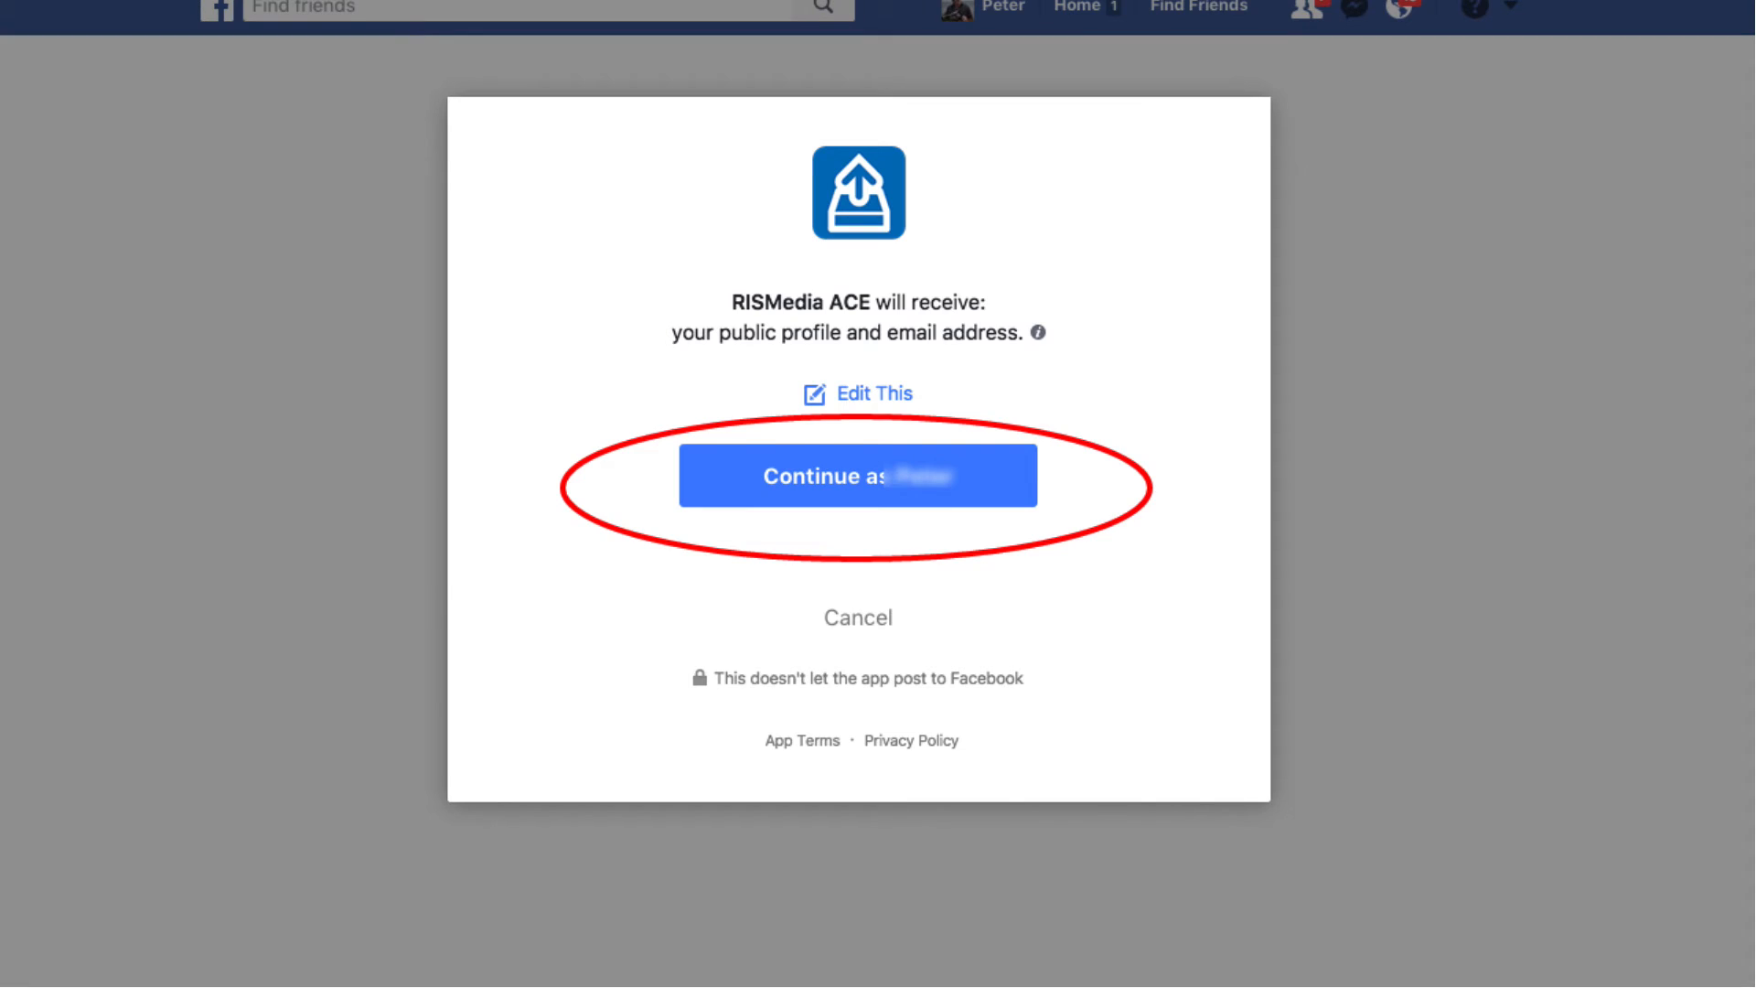
pyautogui.click(857, 475)
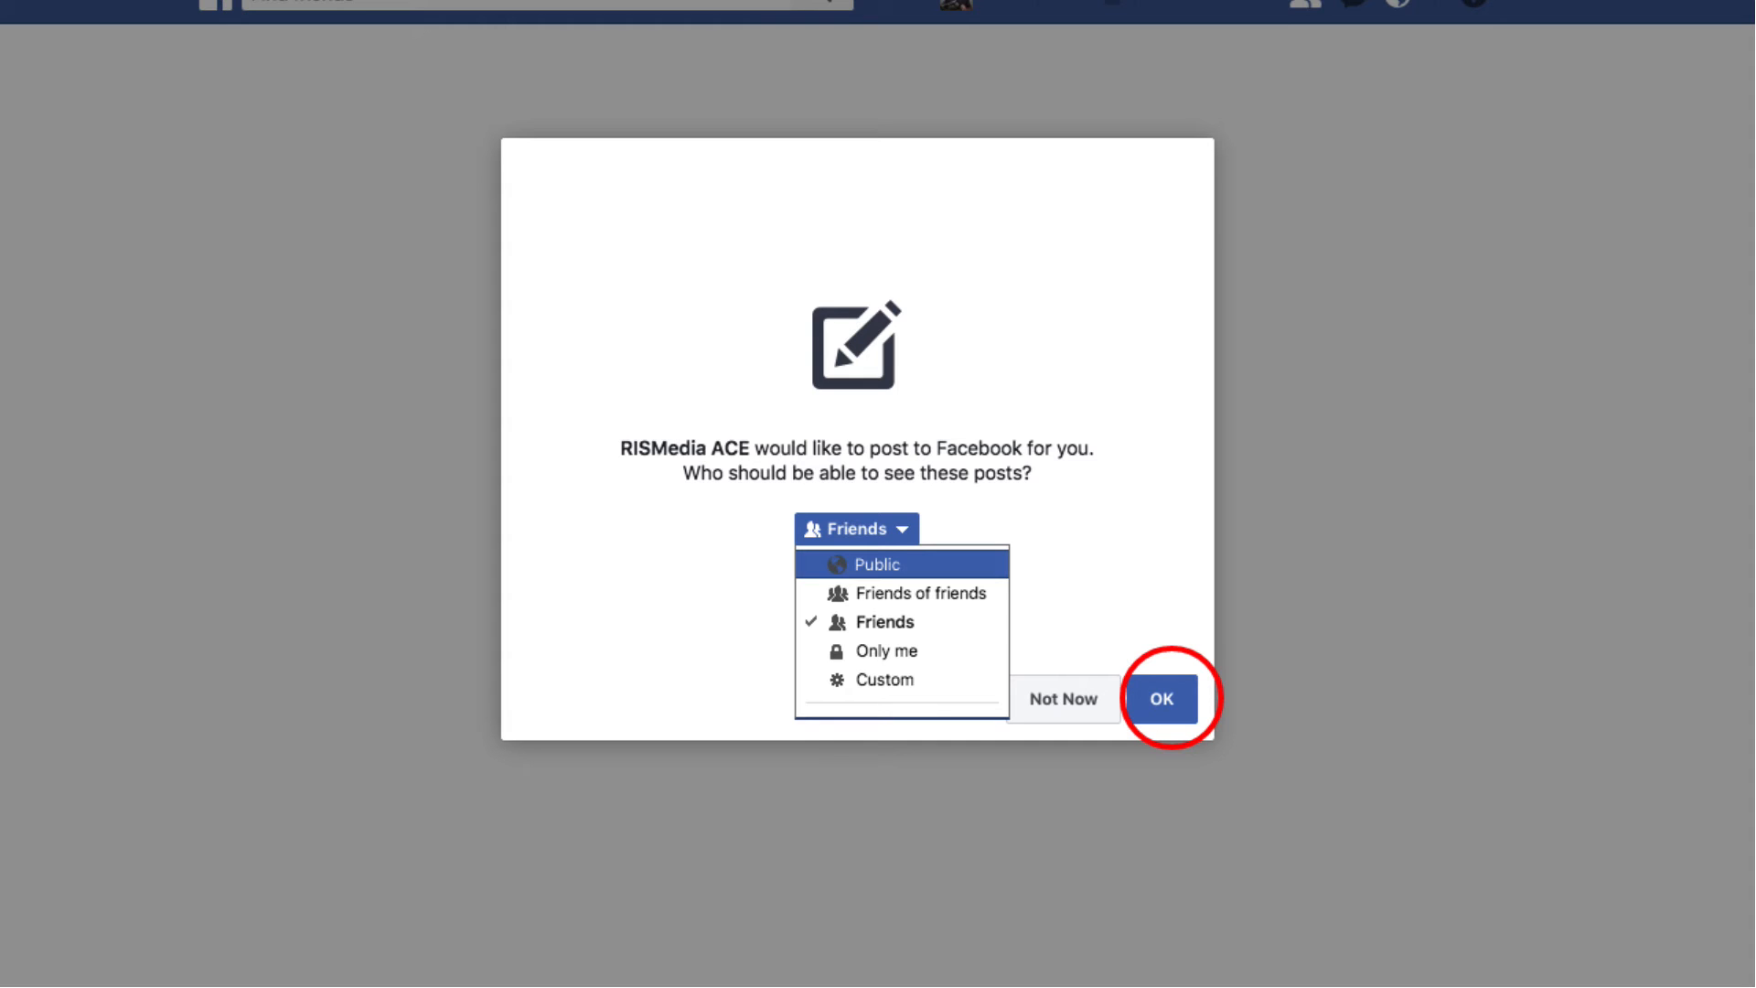
pyautogui.click(1160, 699)
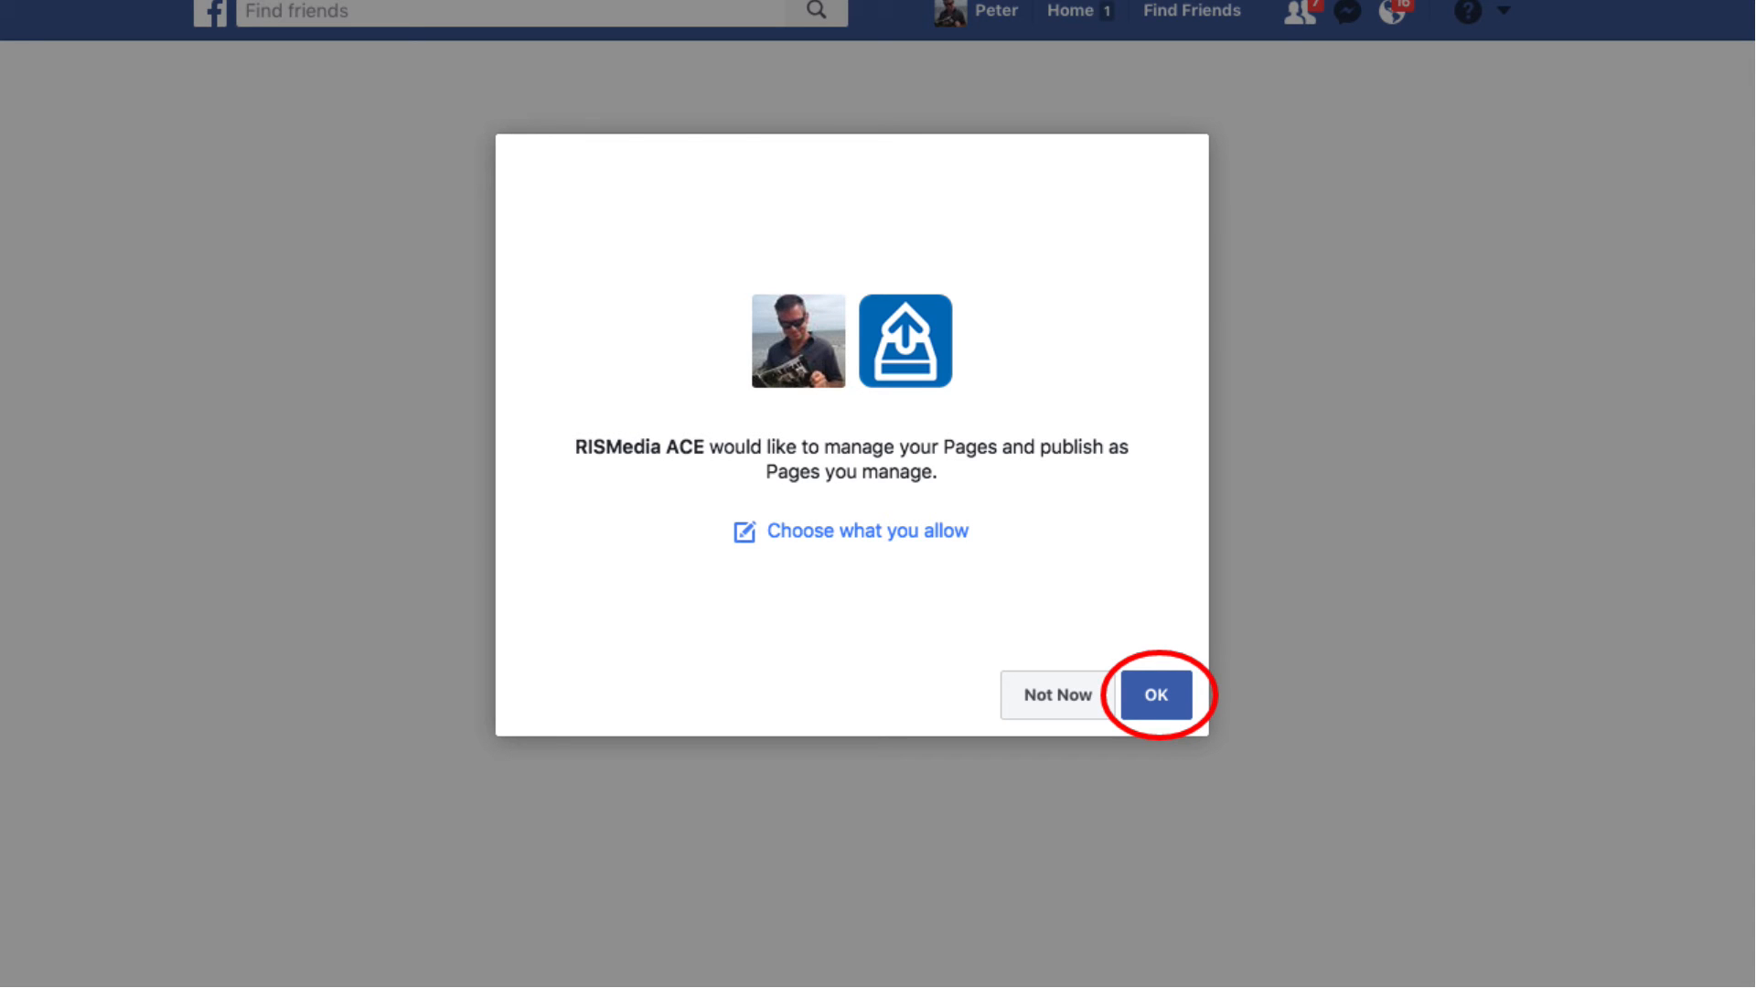
# - Allow ACE to manage Pages and save the Realtors page as the posting target
pyautogui.click(1155, 695)
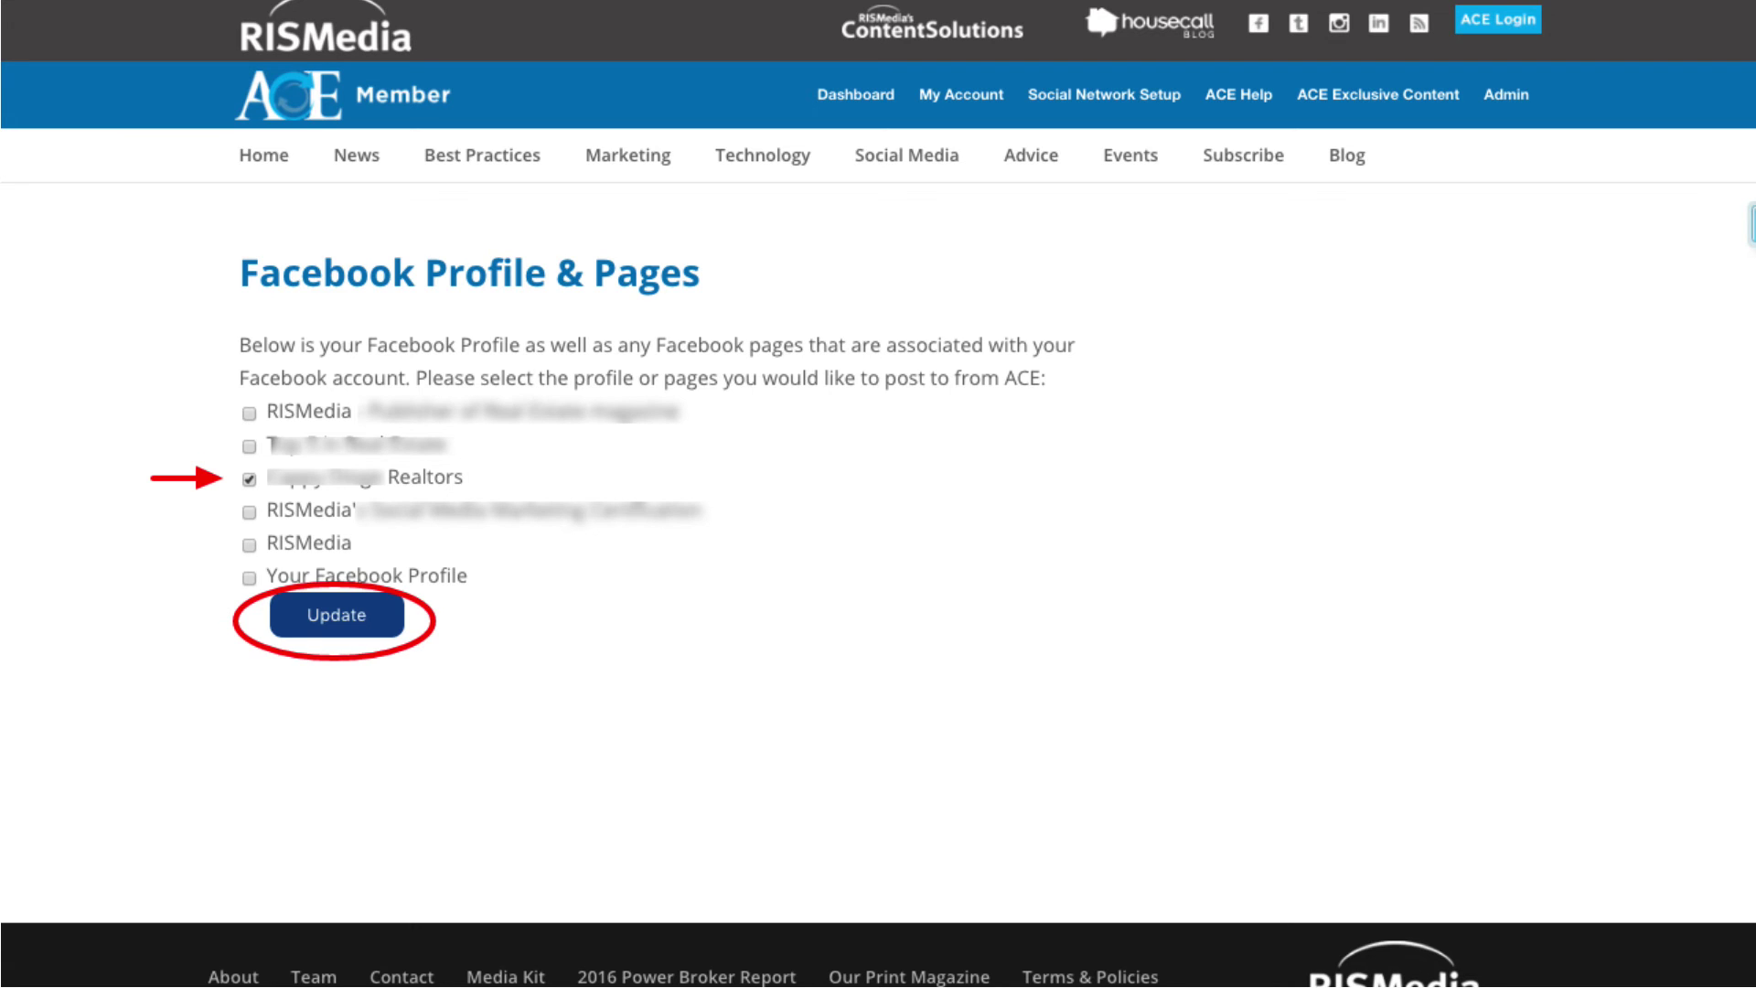
pyautogui.click(336, 615)
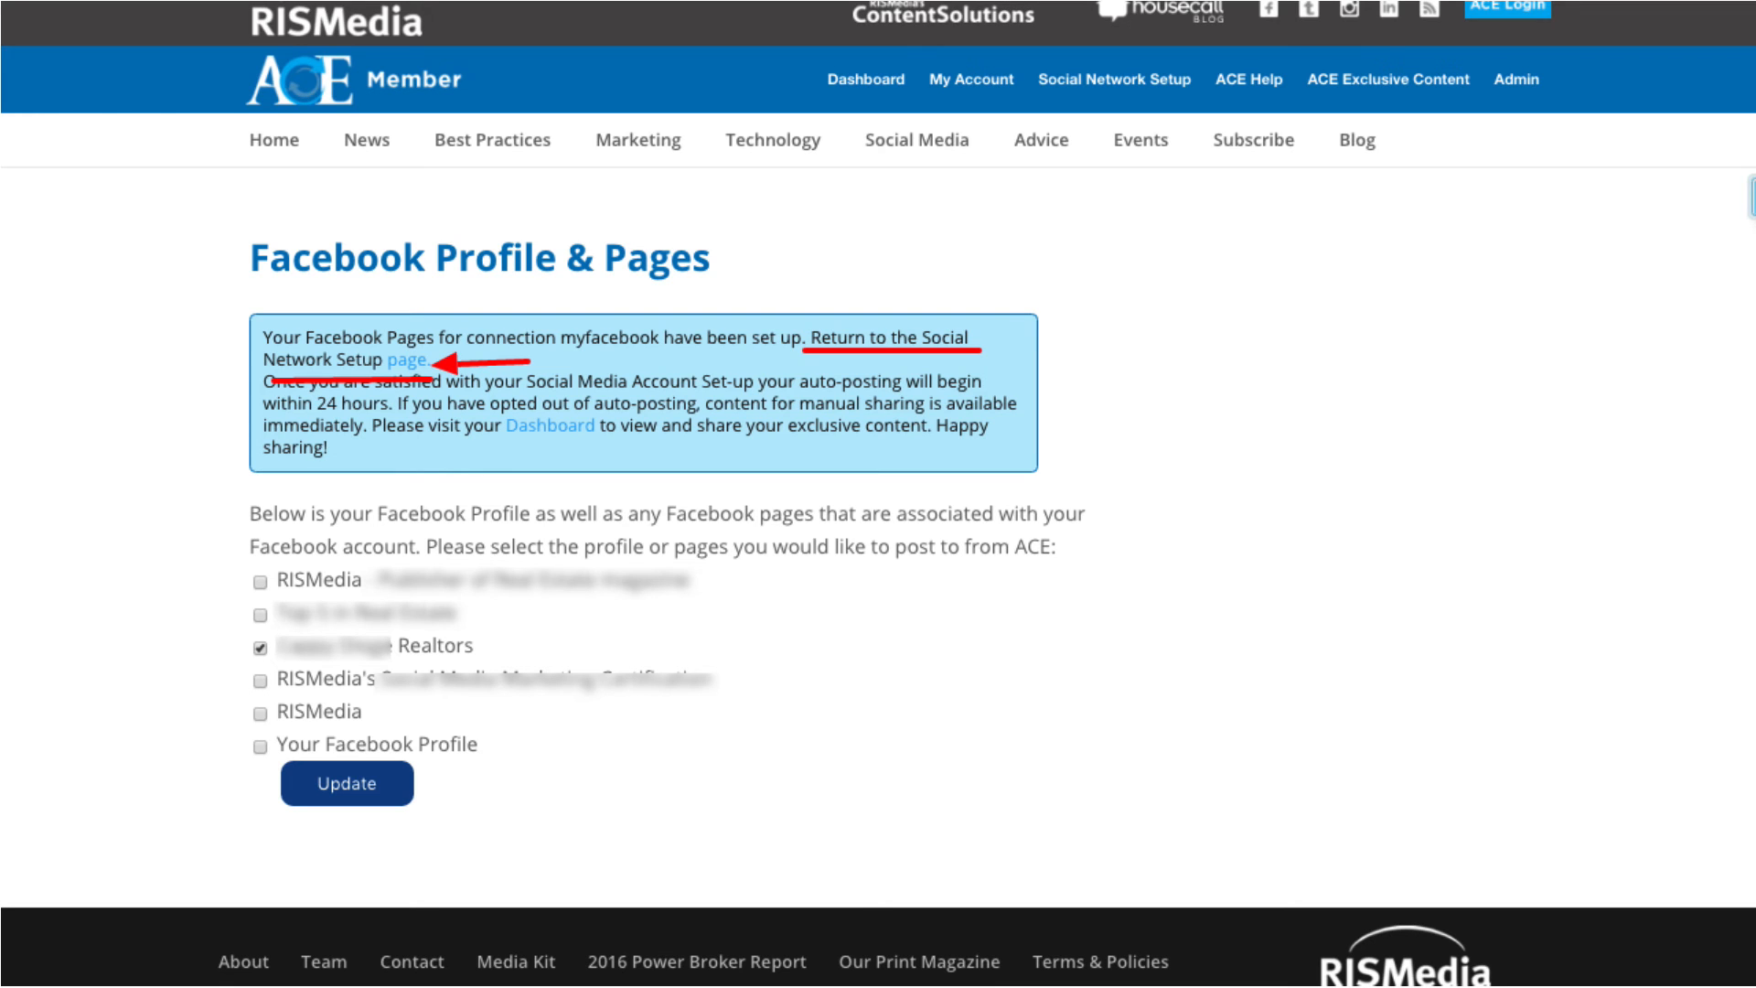
# - Return to Social Network Setup and edit the myfacebook connection via the green Edit button
pyautogui.click(406, 359)
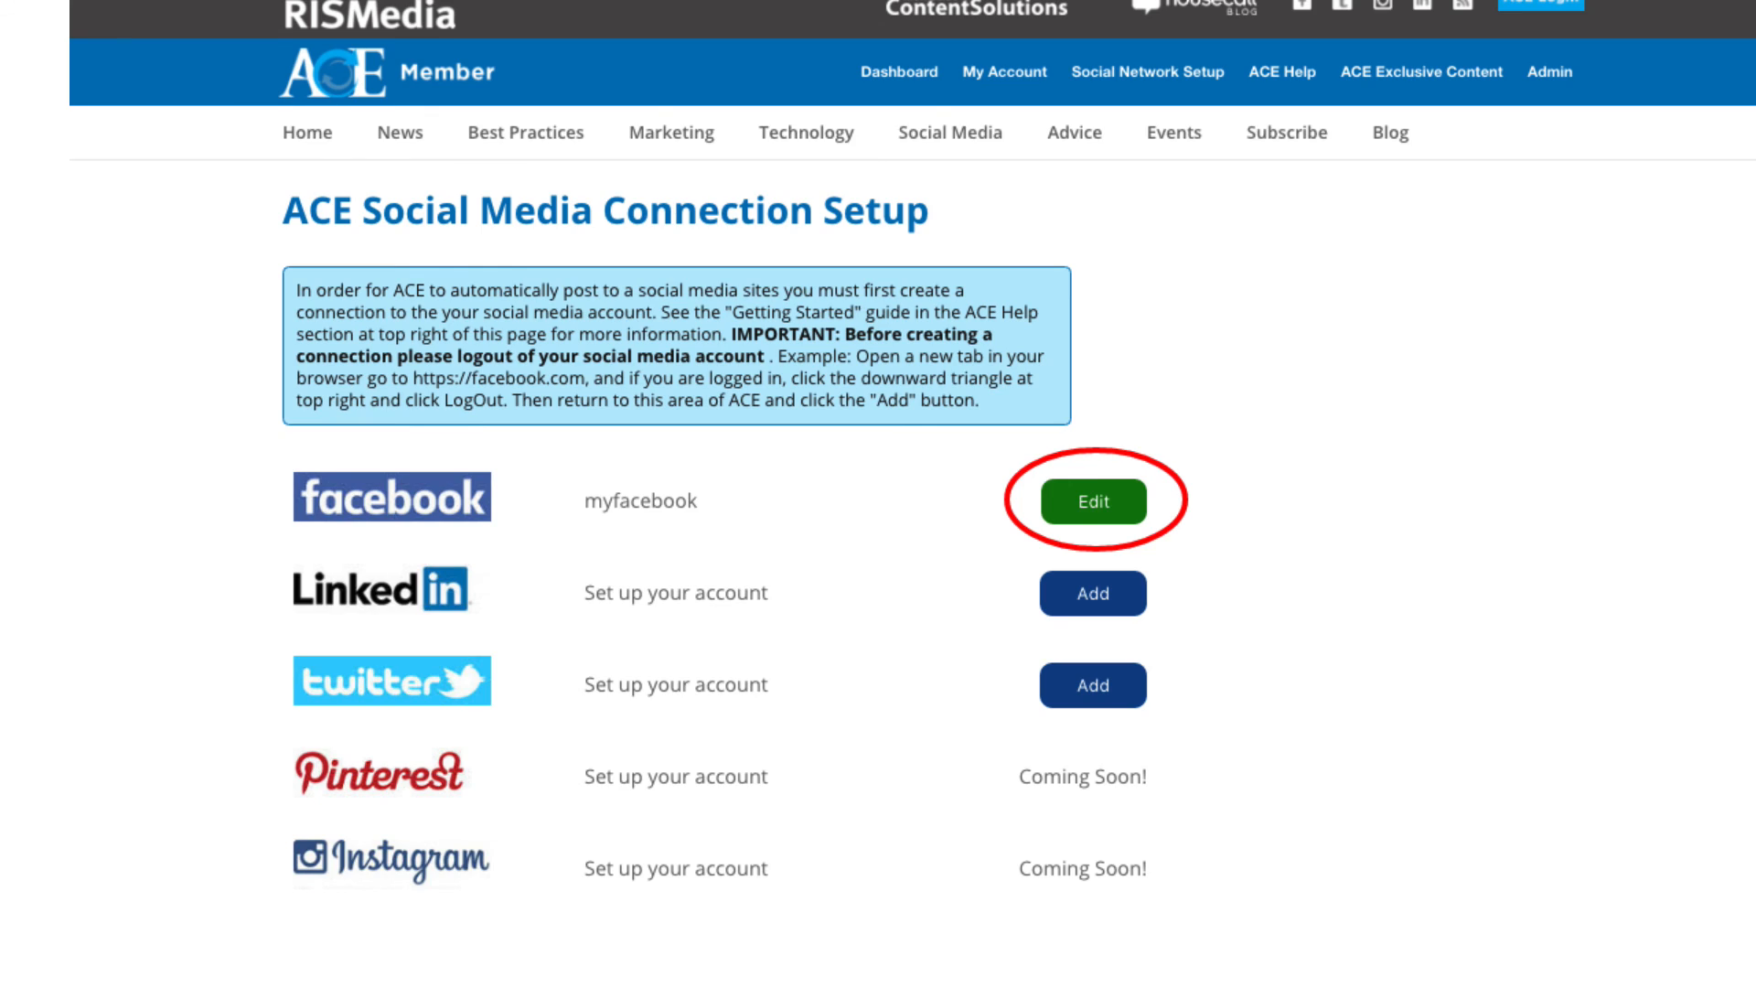
pyautogui.click(1091, 502)
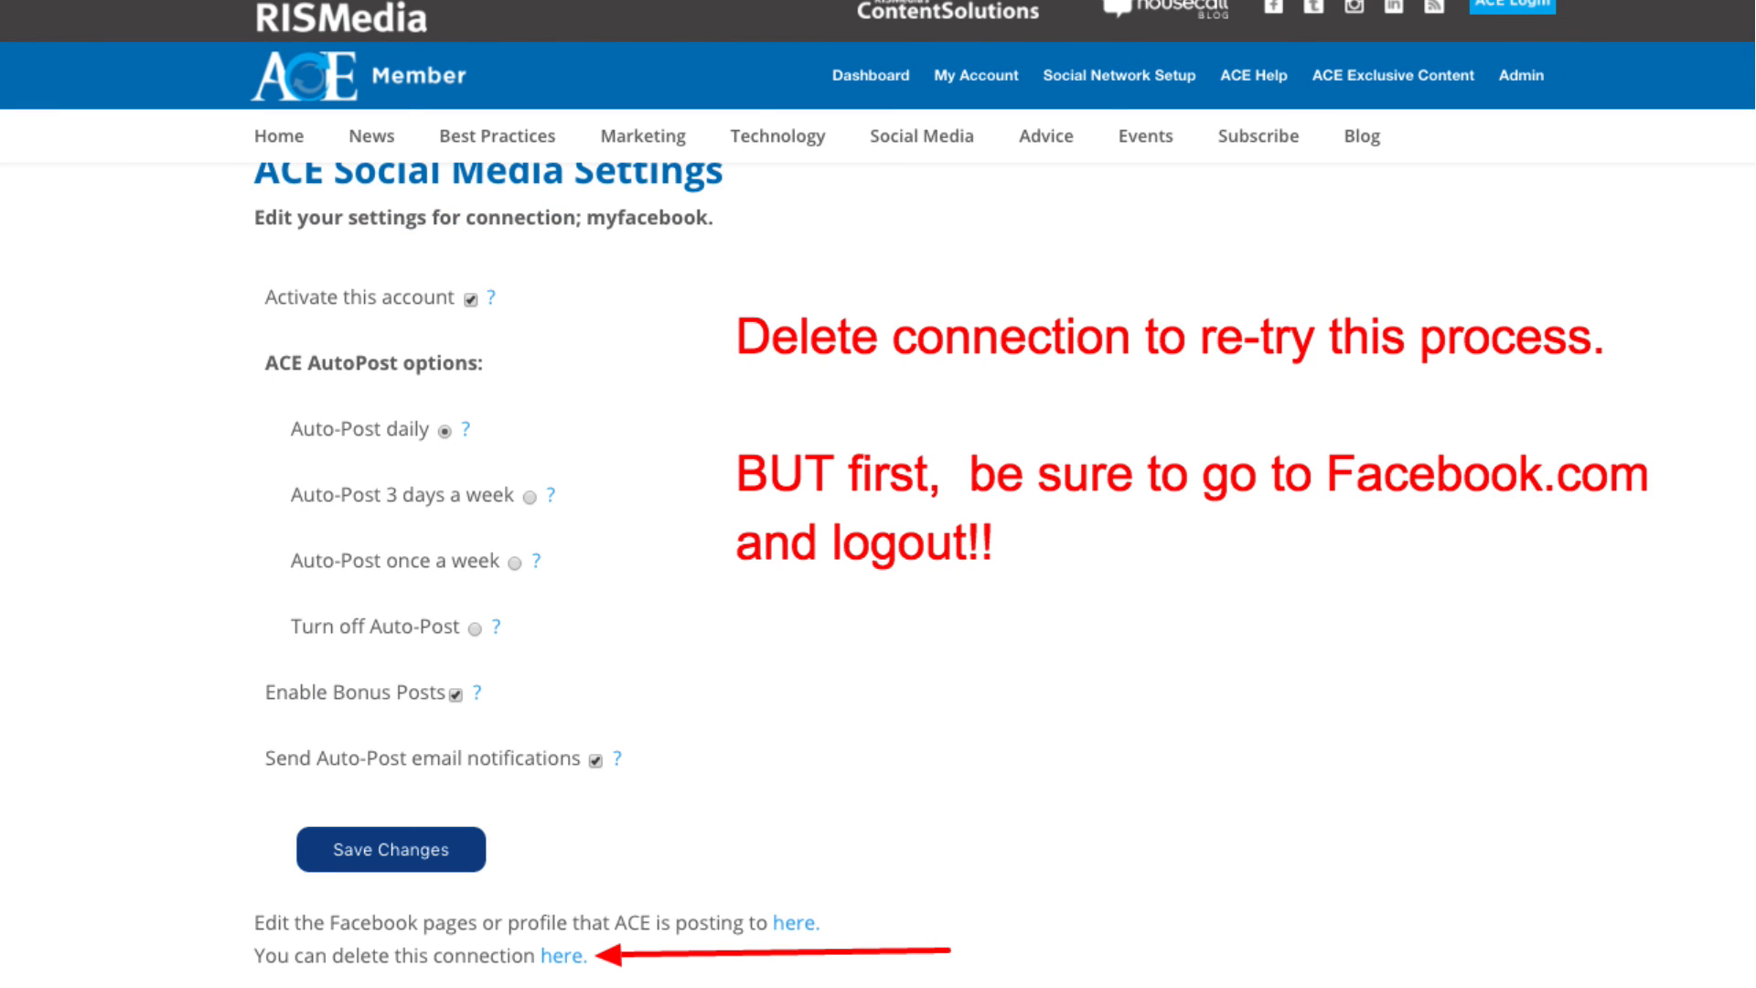